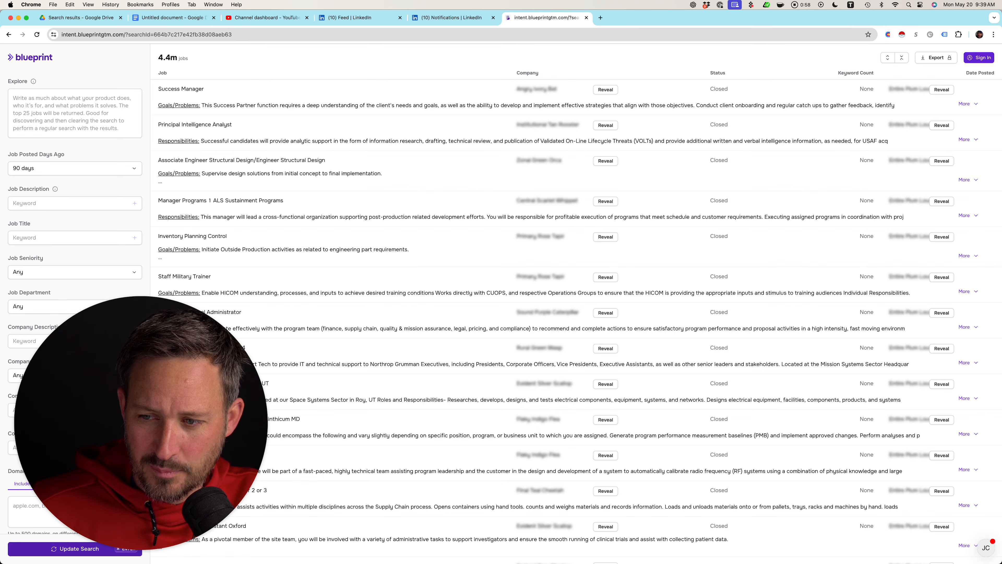
Sign in to the Blueprint account so listings reveal company names and posting dates
{"action": "left_click", "coordinate": [978, 57]}
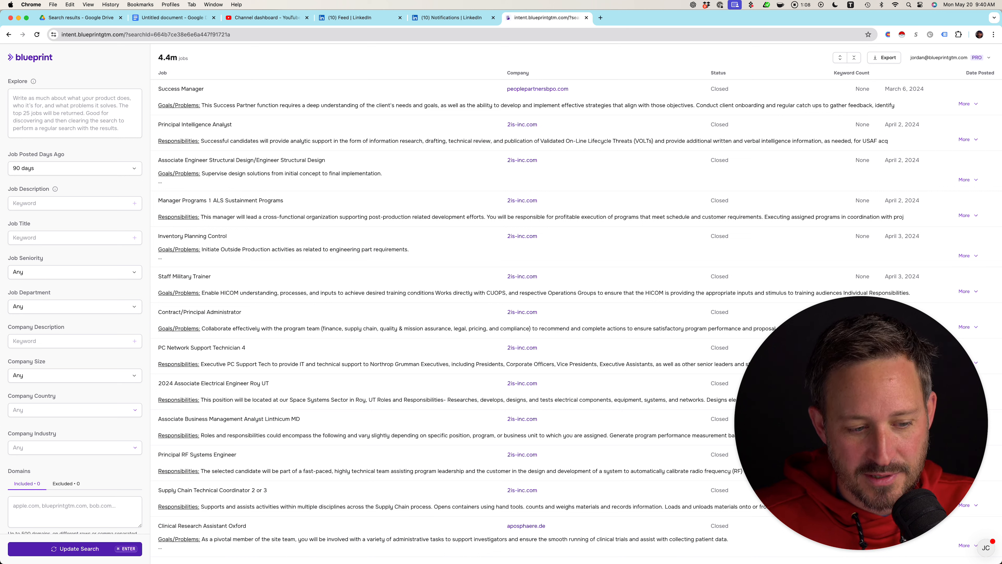
Exclude grow, growing, scaling and scale from the Company Description keyword filter
{"action": "left_click", "coordinate": [74, 340]}
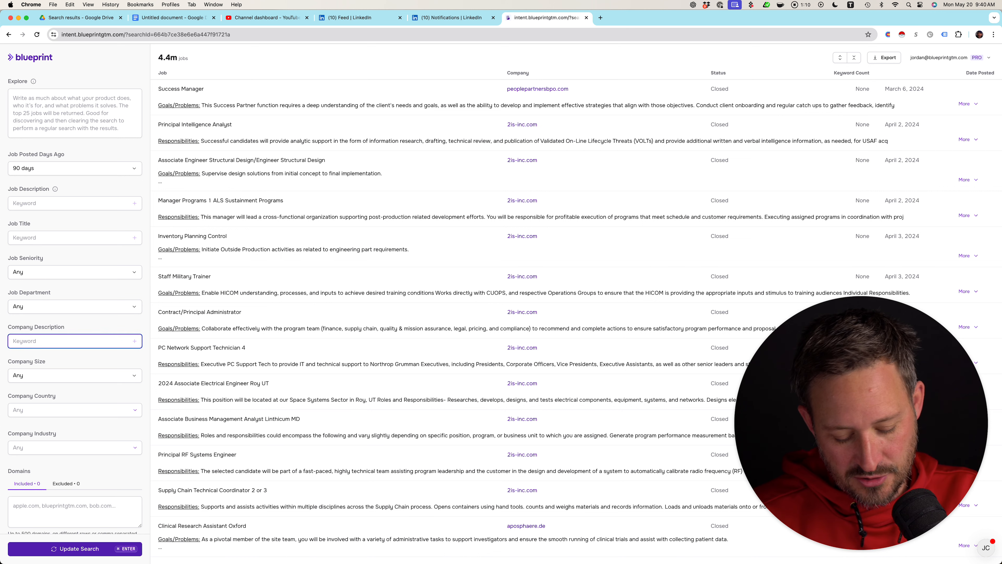
{"action": "type", "text": "grow"}
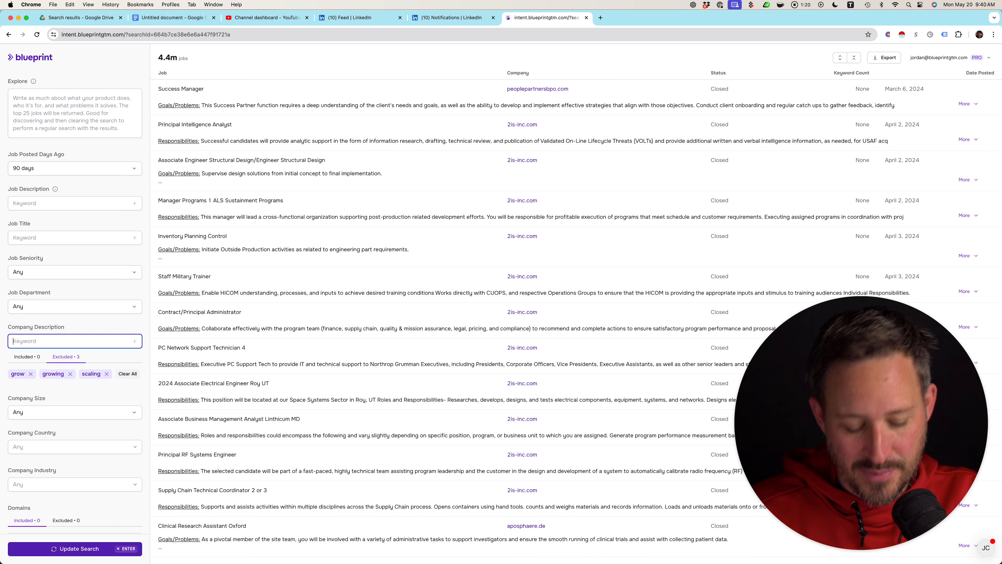
{"action": "type", "text": "scale"}
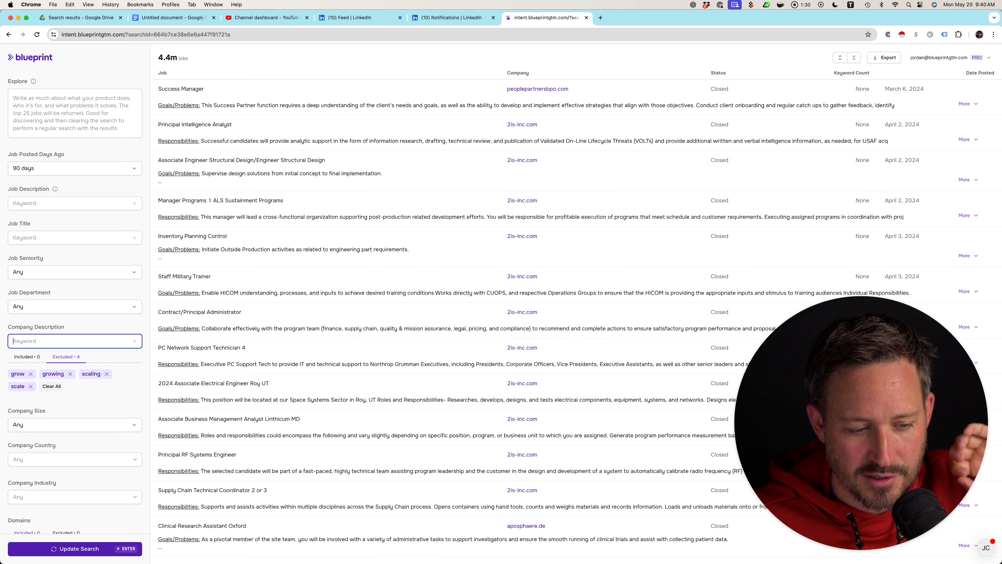
Include grow, growing, scaling, scale, hire and hiring in the Job Description keyword filter
{"action": "left_click", "coordinate": [74, 202]}
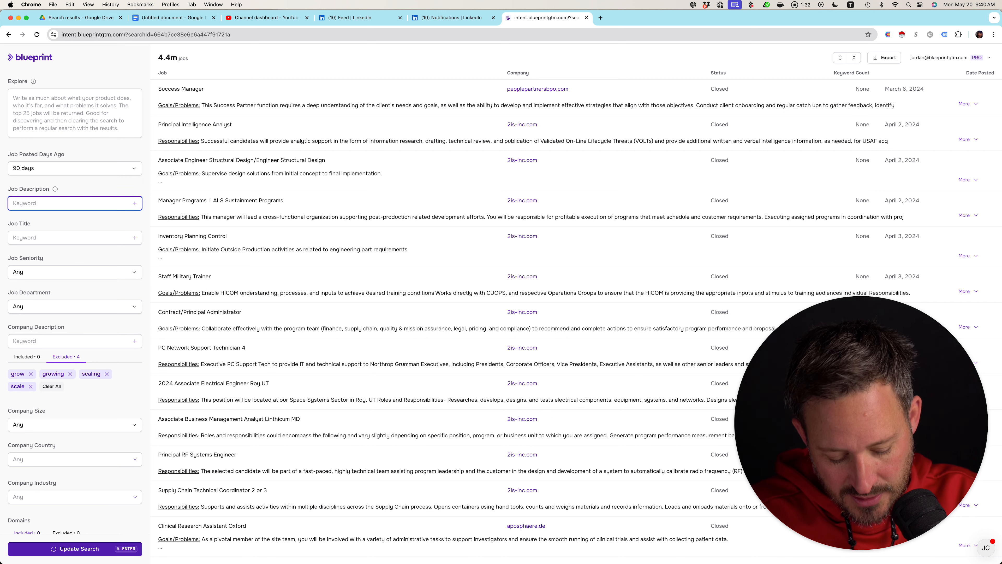
{"action": "type", "text": "growi"}
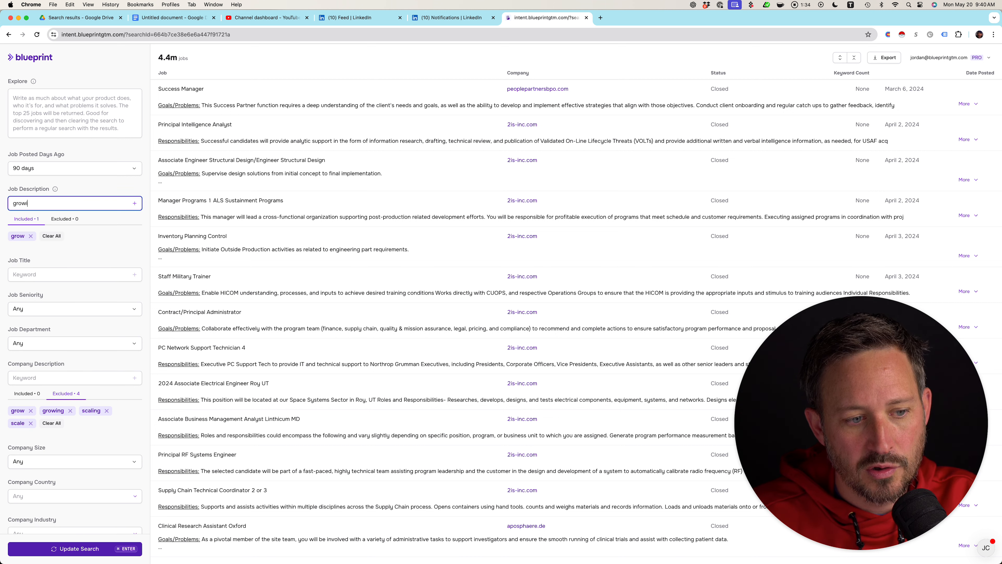
{"action": "type", "text": "scaling"}
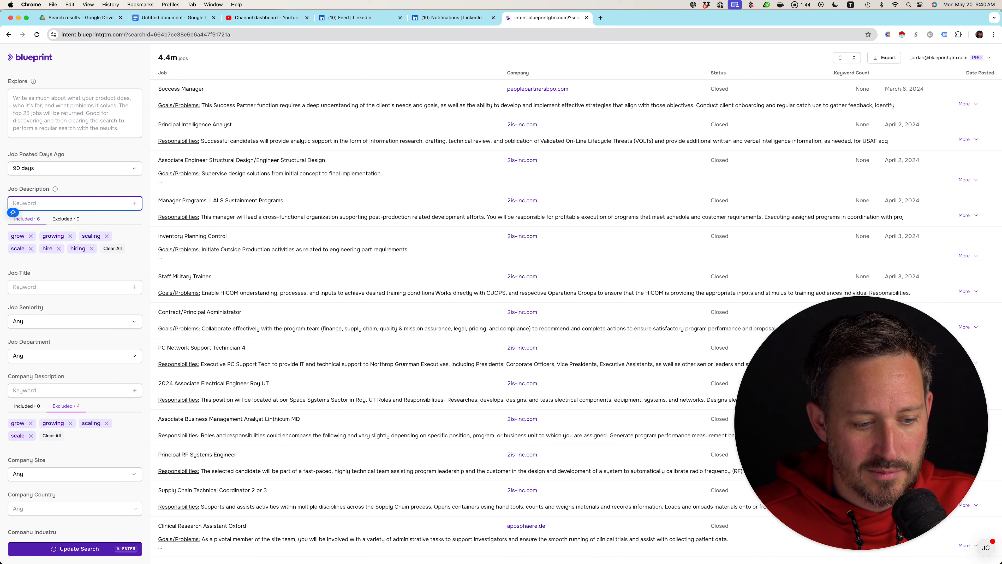
Restrict to United States companies sized 51–200 through 5,001–10,000 and run the search
{"action": "left_click", "coordinate": [71, 427]}
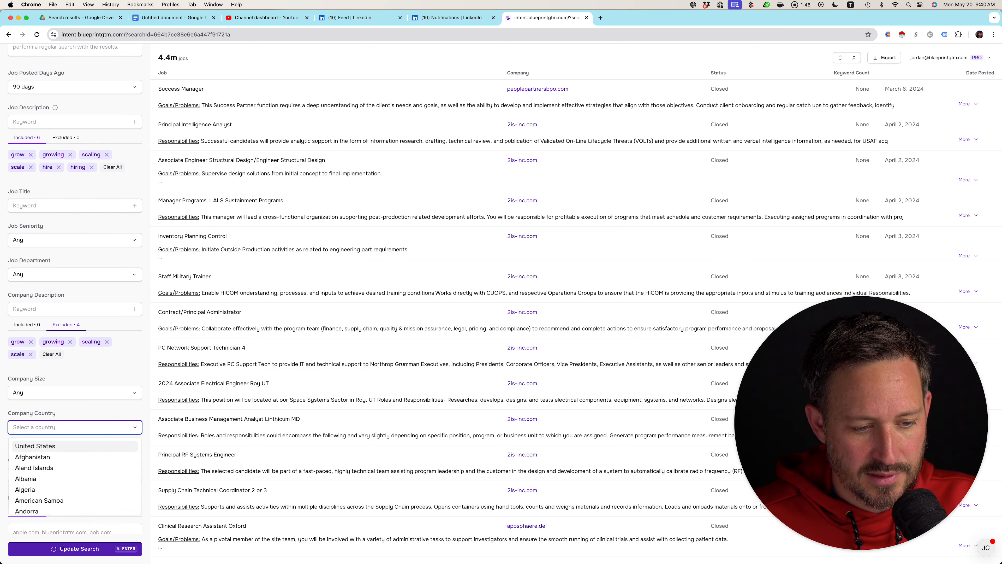
{"action": "left_click", "coordinate": [74, 392]}
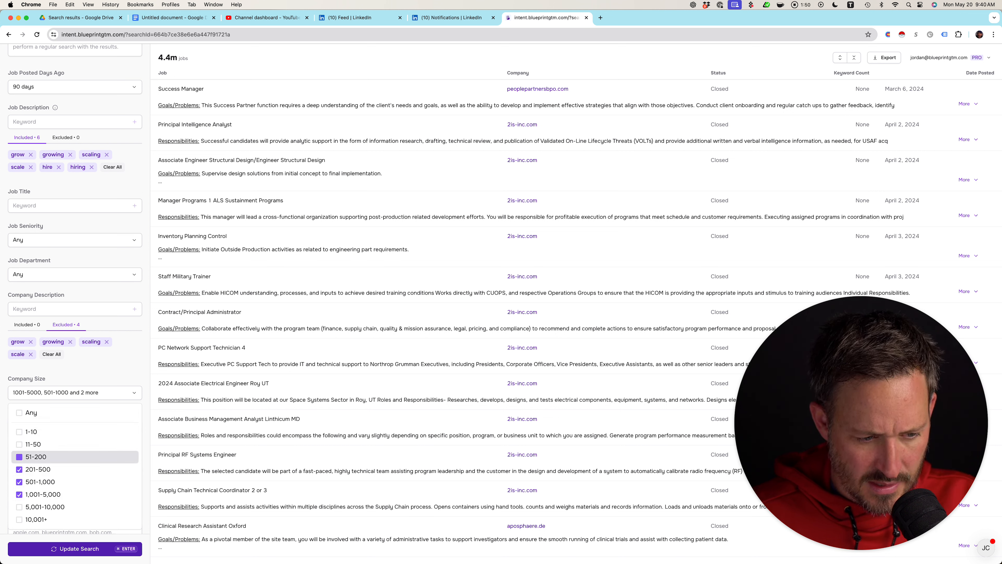
{"action": "left_click", "coordinate": [18, 444]}
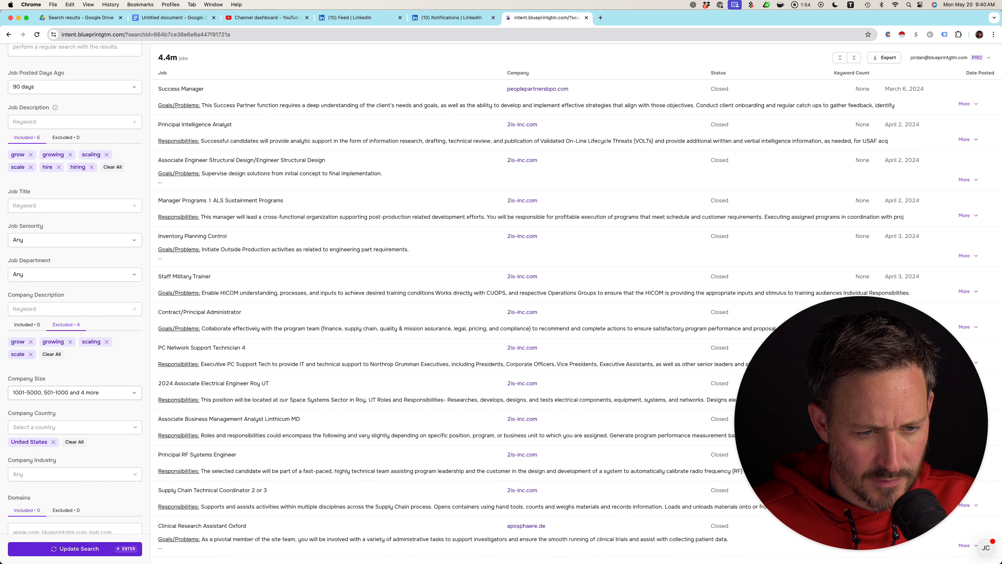
{"action": "left_click", "coordinate": [75, 548]}
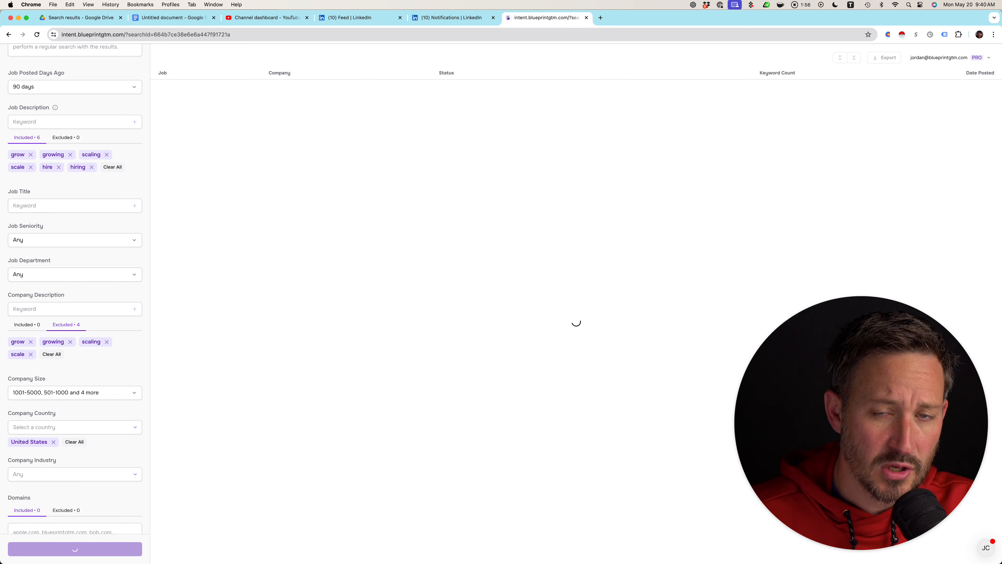
Load the 213.1k results, highlight the local hiring regulations phrase, and drop the hiring keyword
{"action": "left_click", "coordinate": [75, 548]}
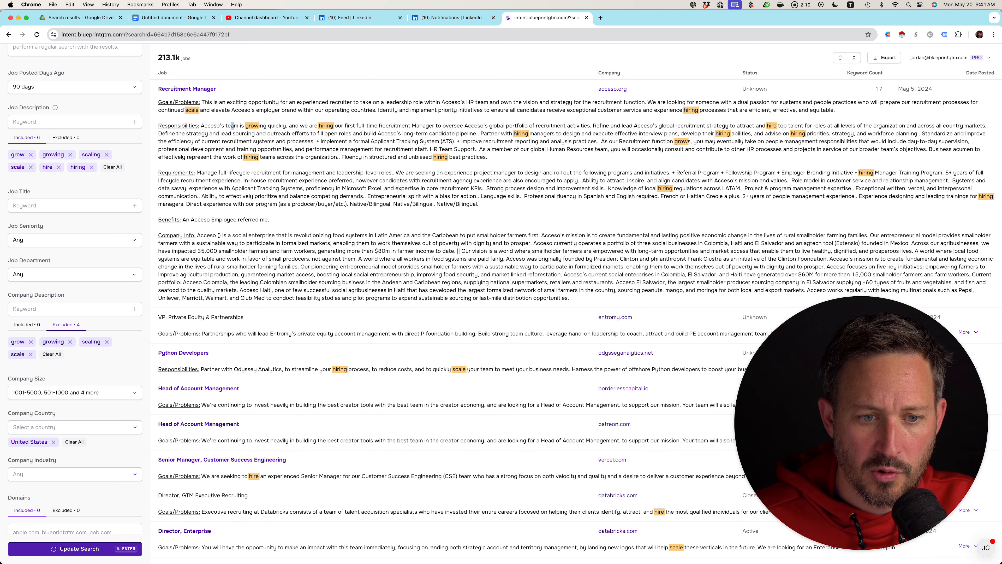
{"action": "left_click_drag", "start_coordinate": [231, 125], "coordinate": [377, 125]}
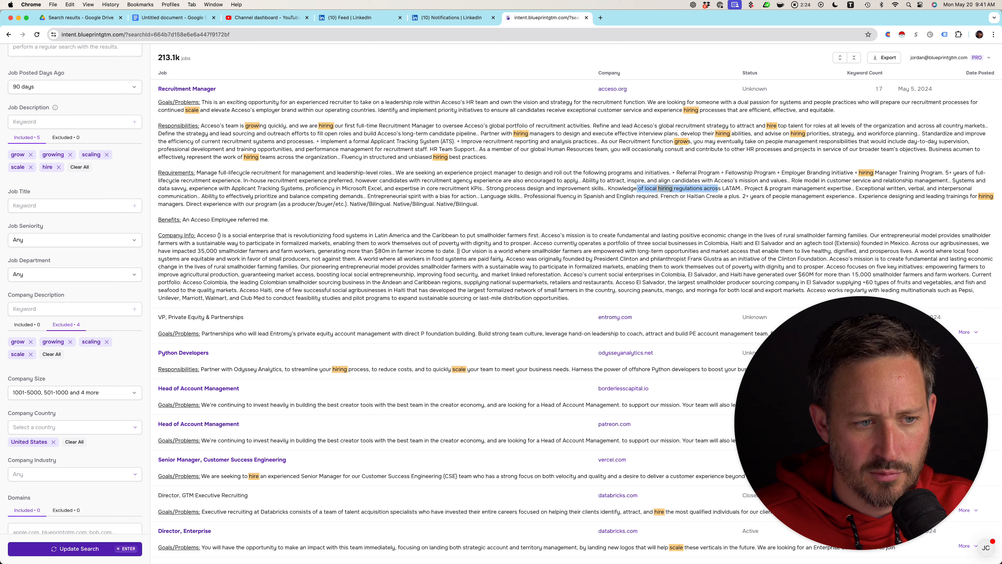
Rerun without hiring for 171.9k jobs, then limit seniority to Manager, Director and six more levels
{"action": "left_click", "coordinate": [73, 121]}
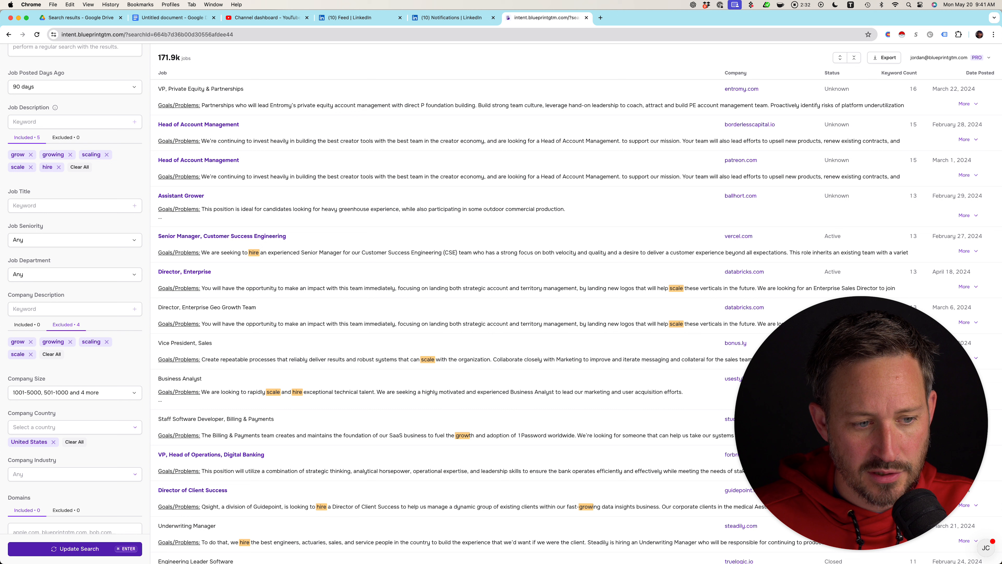
{"action": "left_click", "coordinate": [74, 239]}
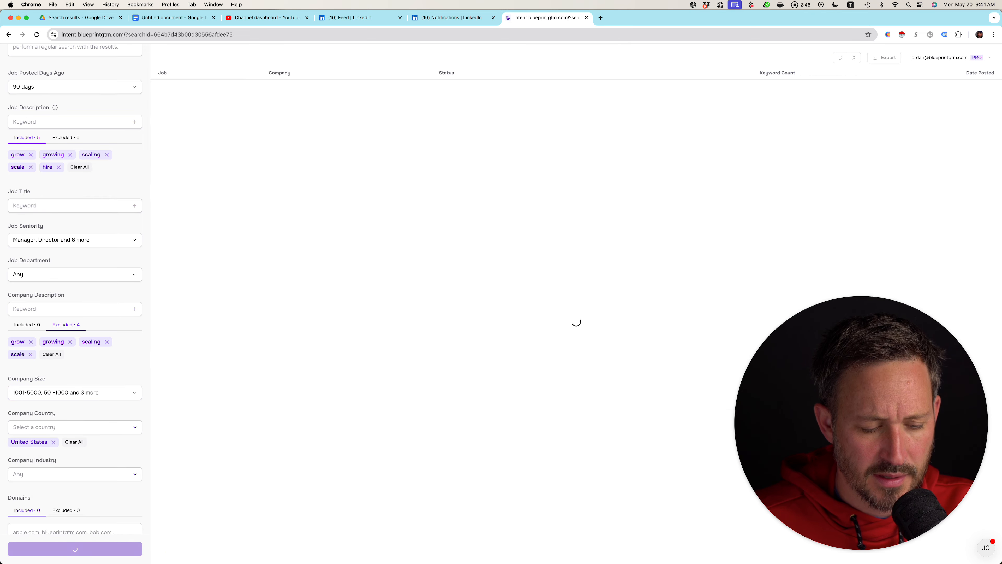
Confirm company size 11–50 through 1,001–5,000, then expand all 40.8k postings to full detail
{"action": "left_click", "coordinate": [74, 392]}
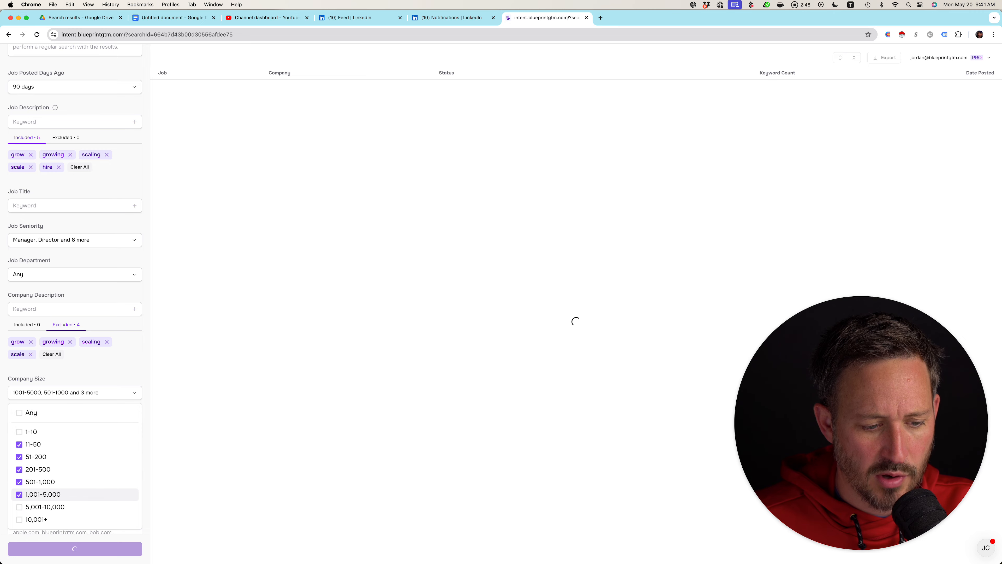
{"action": "left_click", "coordinate": [74, 548]}
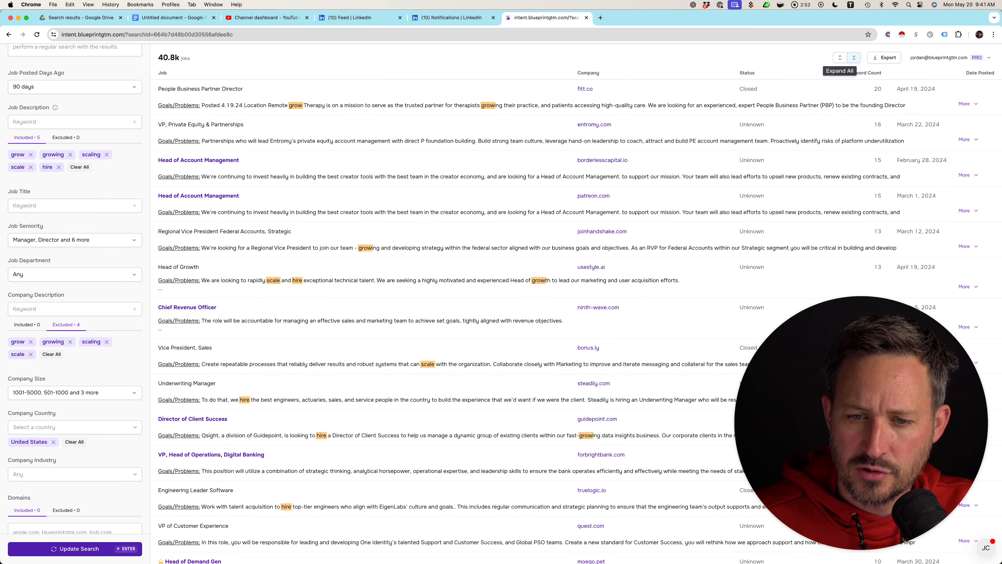
{"action": "left_click", "coordinate": [853, 58]}
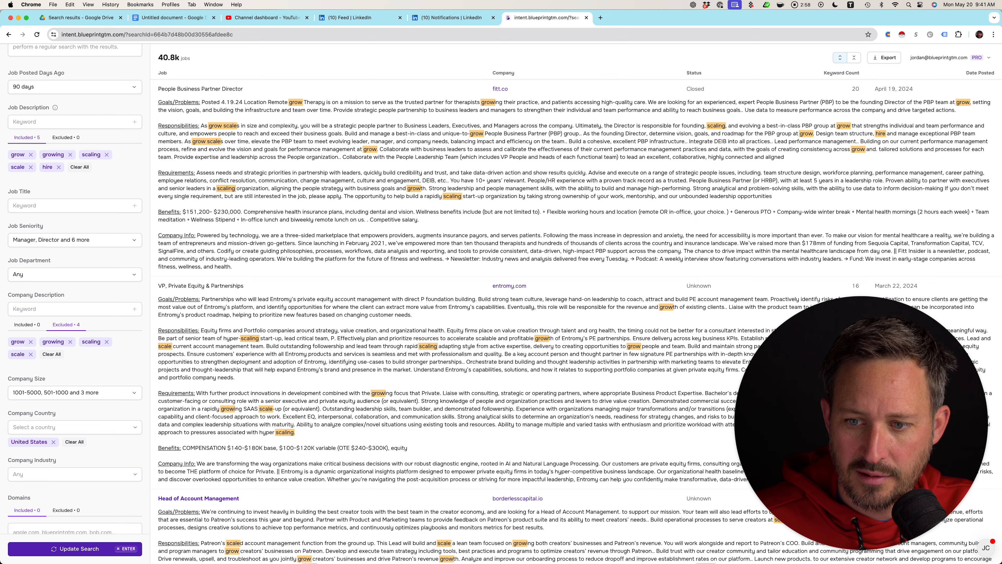
Add hyper scaling, rapidly growing and high growth as included keywords and review matching senior roles
{"action": "scroll", "scroll_direction": "down", "scroll_amount": 3}
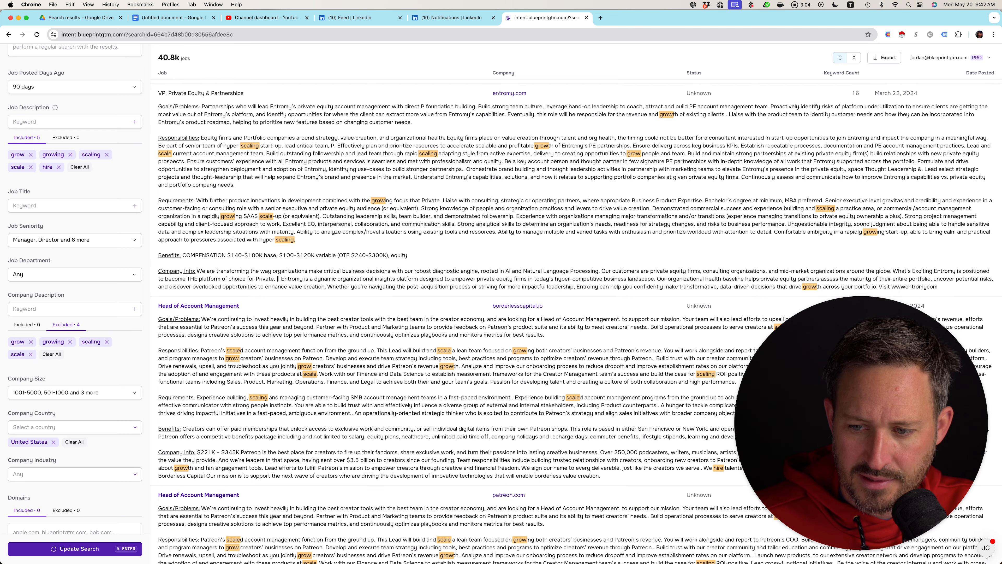
{"action": "scroll", "scroll_direction": "down", "scroll_amount": 3}
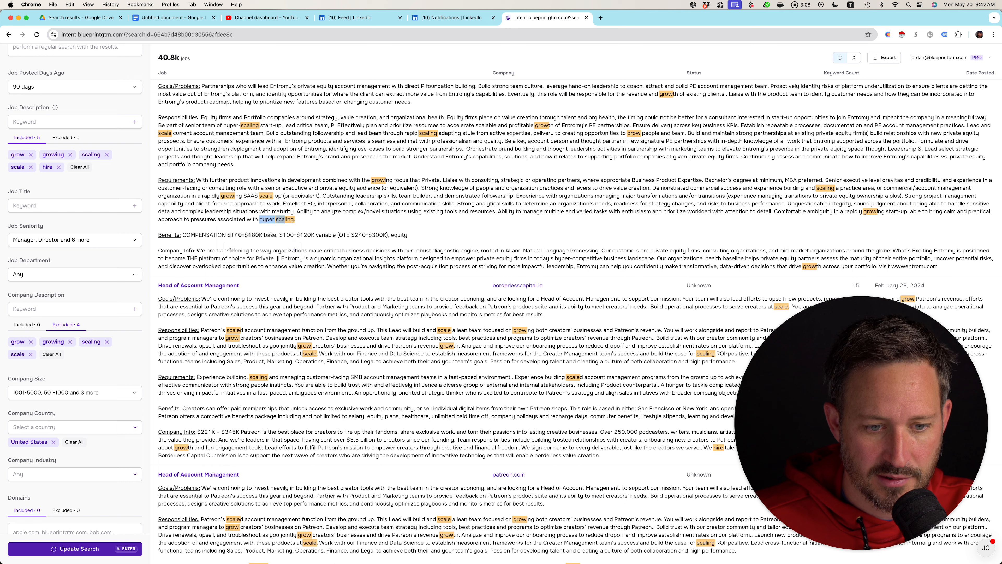
{"action": "type", "text": "hyper scaling"}
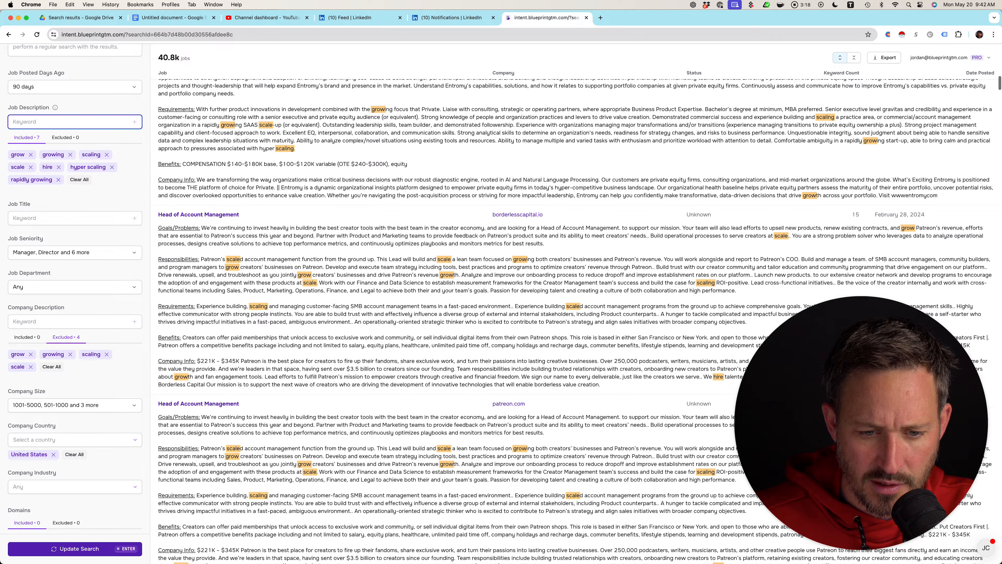
{"action": "scroll", "scroll_direction": "down", "scroll_amount": 3}
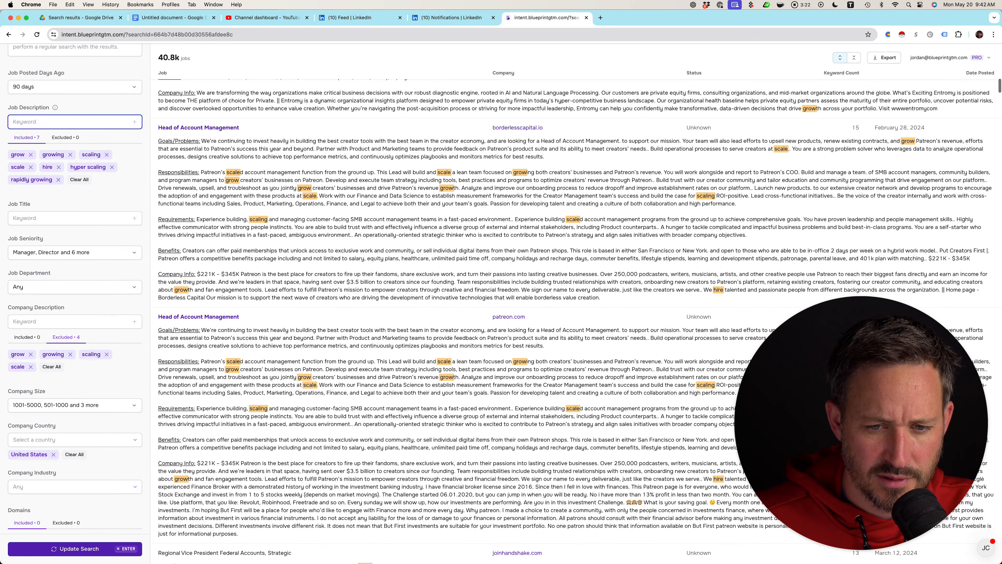
{"action": "scroll", "scroll_direction": "down", "scroll_amount": 3}
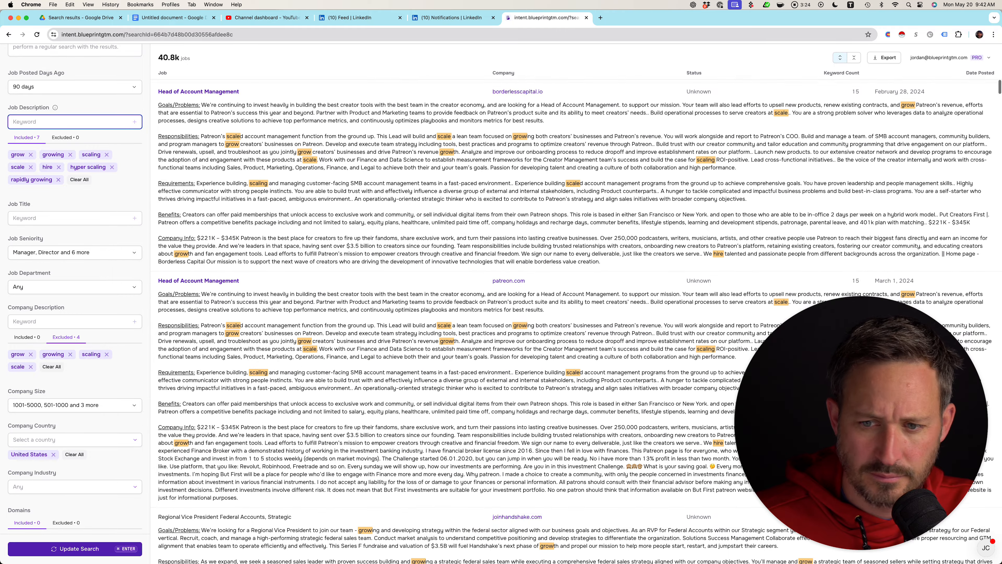
{"action": "scroll", "scroll_direction": "down", "scroll_amount": 3}
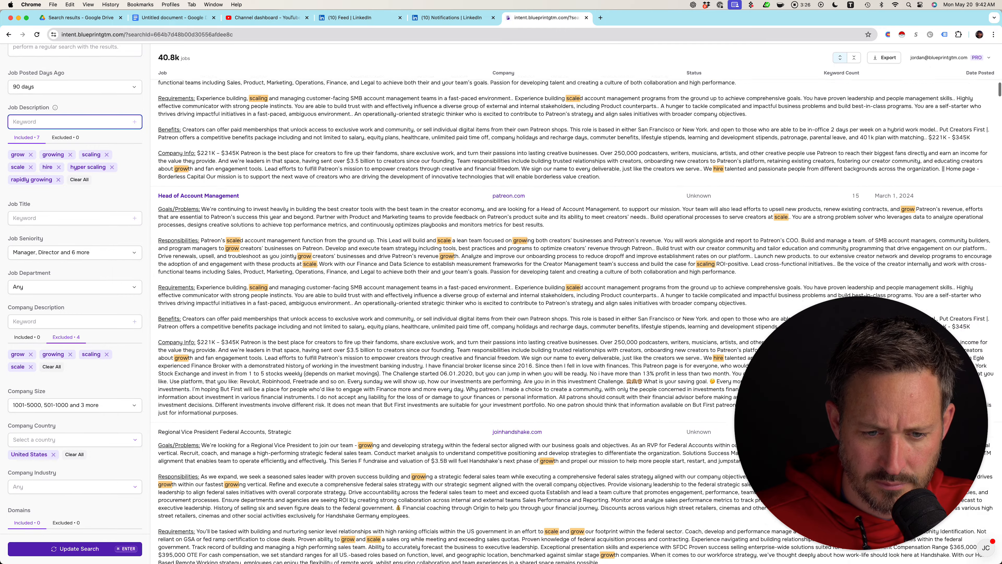
{"action": "scroll", "scroll_direction": "down", "scroll_amount": 3}
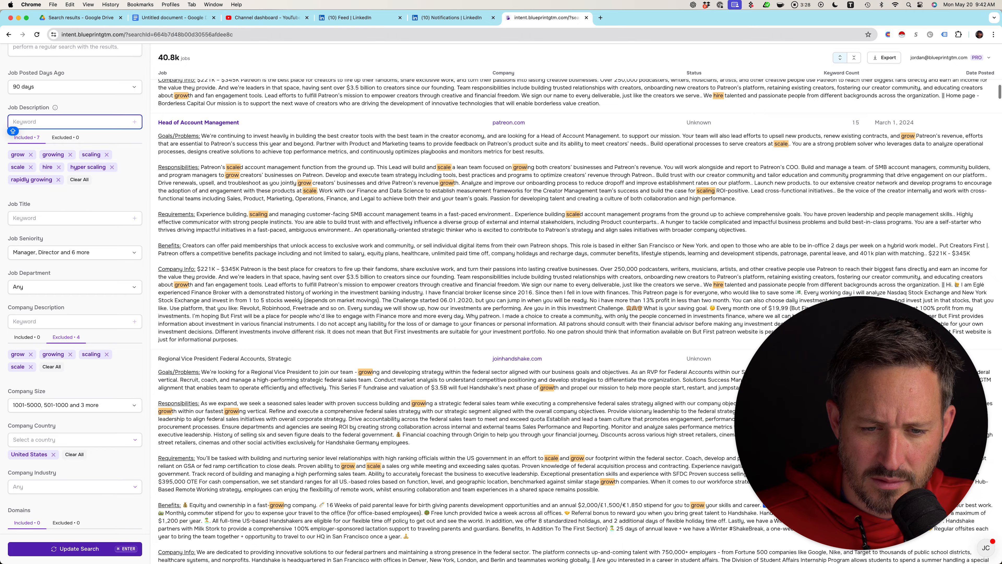
{"action": "scroll", "scroll_direction": "down", "scroll_amount": 3}
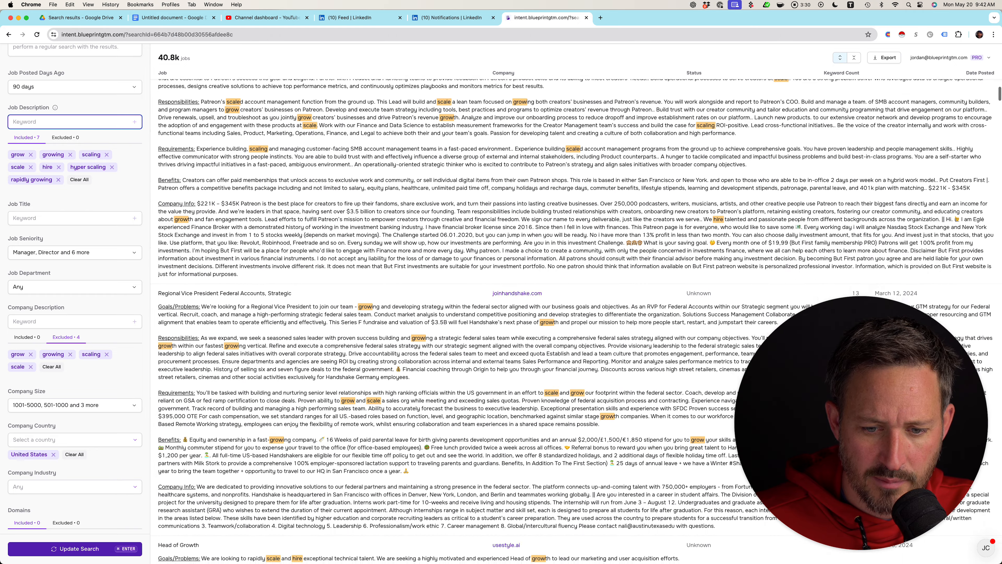
{"action": "scroll", "scroll_direction": "down", "scroll_amount": 3}
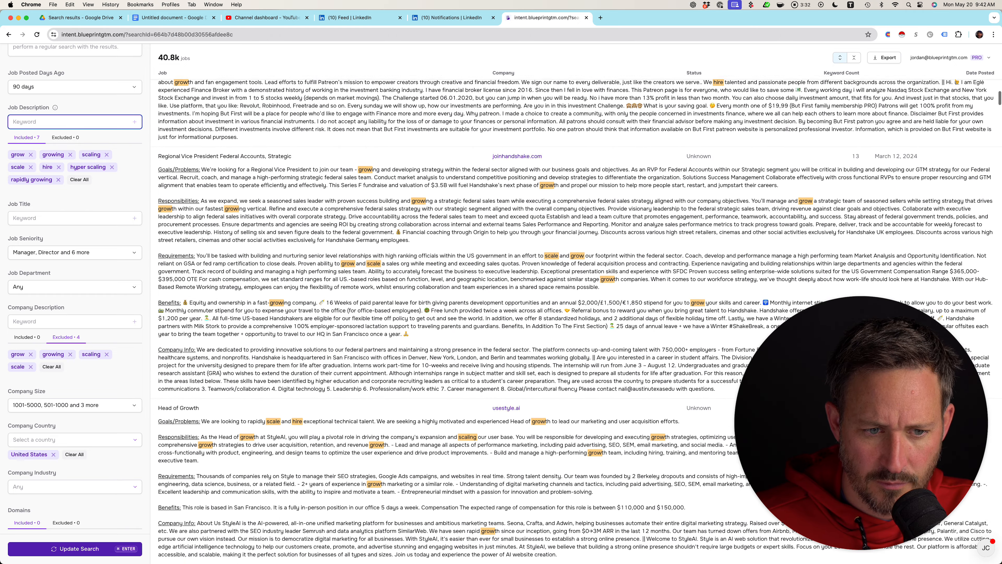
{"action": "scroll", "scroll_direction": "down", "scroll_amount": 3}
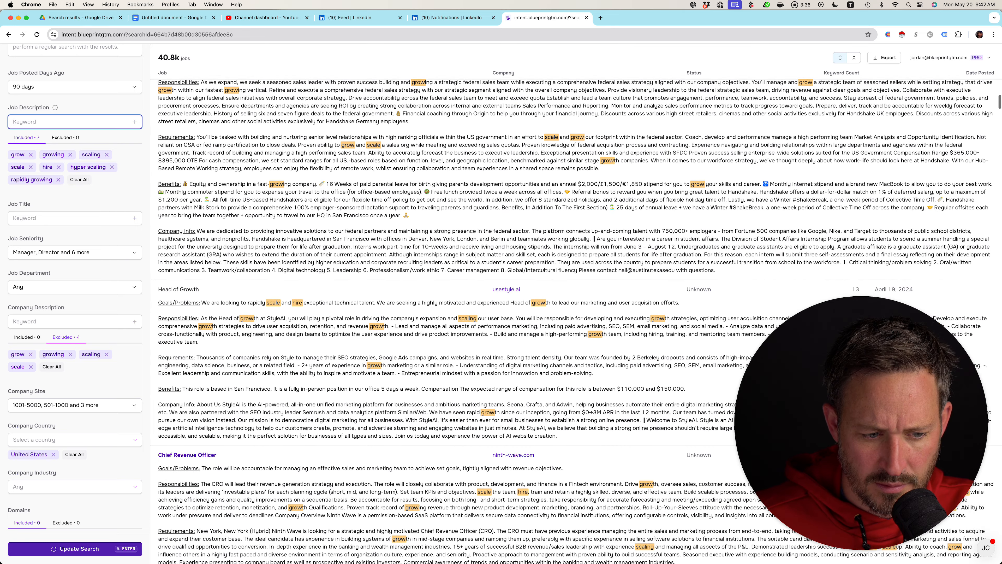
{"action": "scroll", "scroll_direction": "down", "scroll_amount": 3}
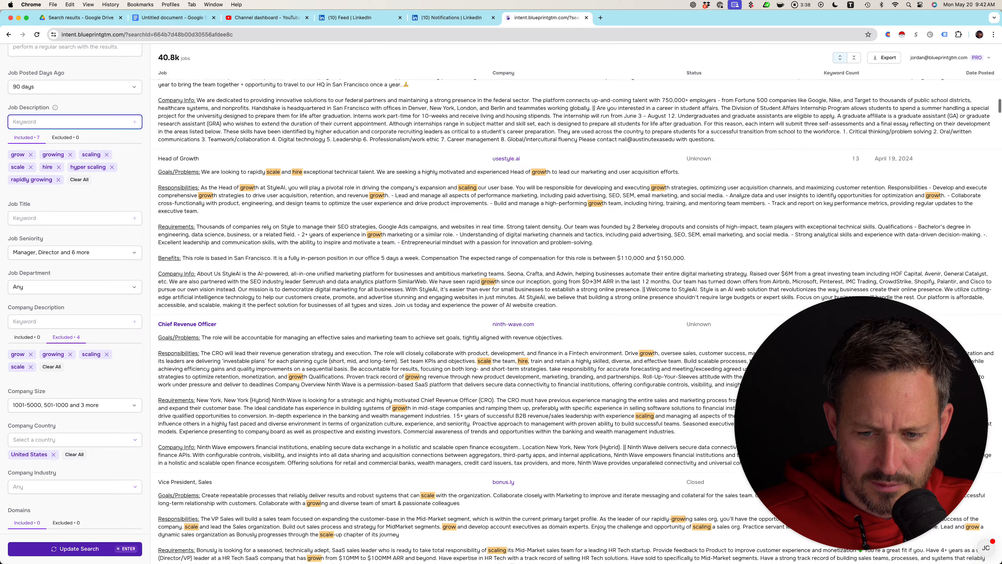
{"action": "scroll", "scroll_direction": "down", "scroll_amount": 3}
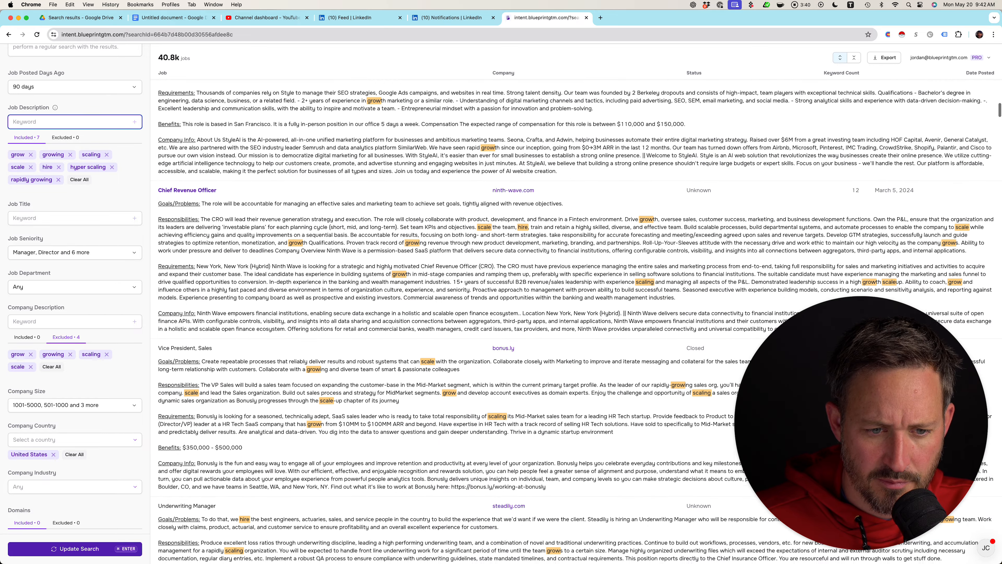
{"action": "scroll", "scroll_direction": "down", "scroll_amount": 3}
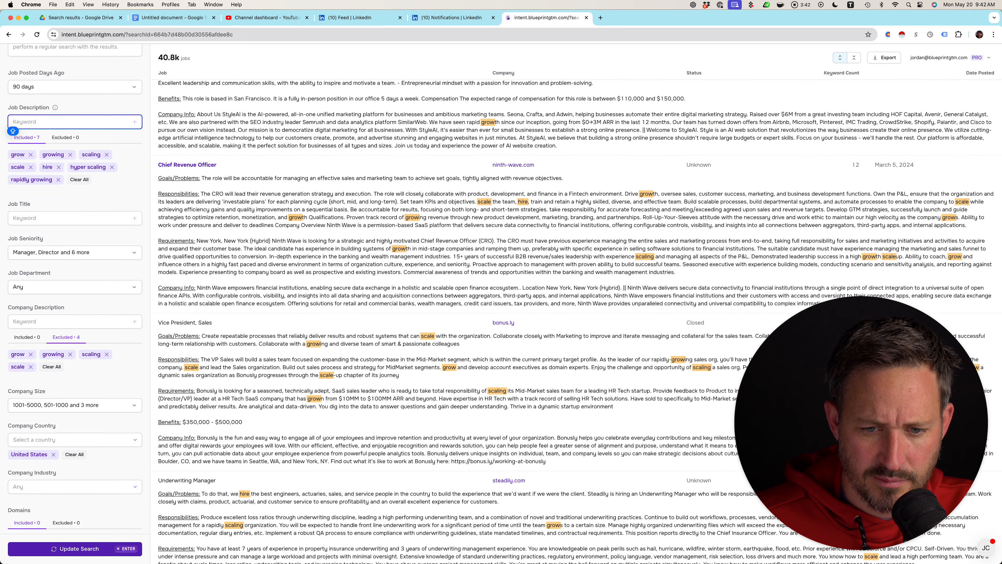
{"action": "scroll", "scroll_direction": "down", "scroll_amount": 3}
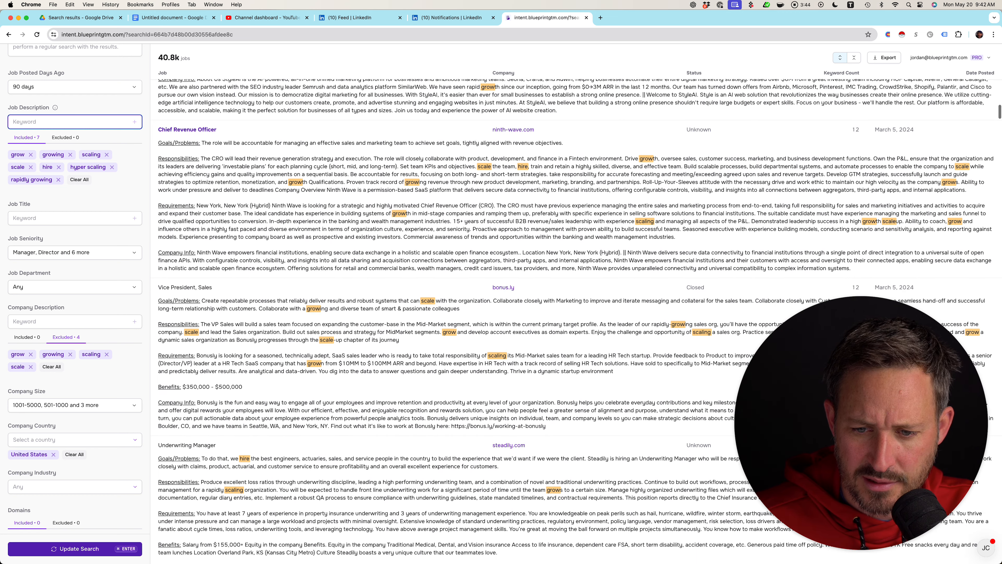
{"action": "scroll", "scroll_direction": "down", "scroll_amount": 3}
{"action": "type", "text": "high growth"}
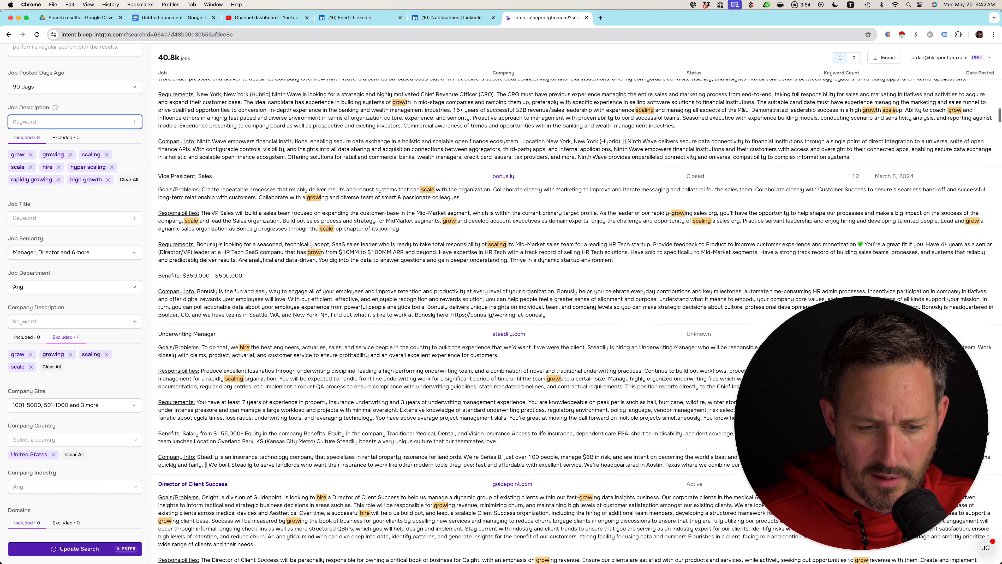
{"action": "scroll", "scroll_direction": "down", "scroll_amount": 3}
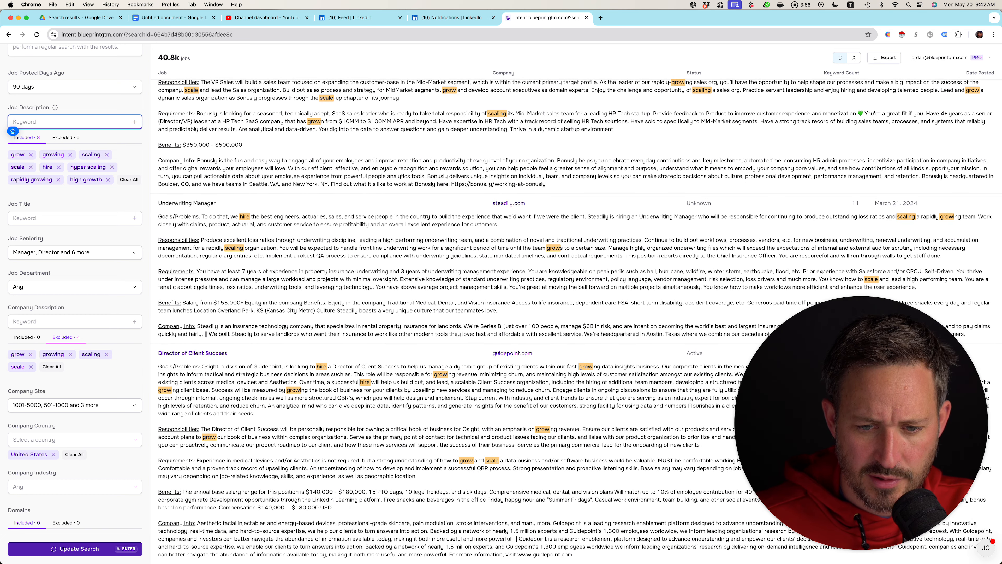
{"action": "scroll", "scroll_direction": "down", "scroll_amount": 3}
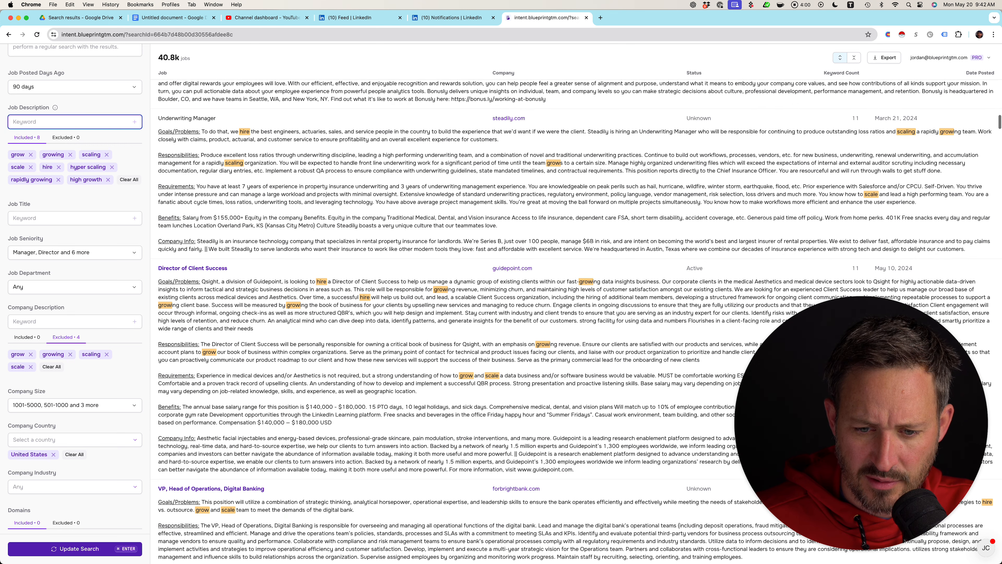
Add Fast-growing and fast growing to the included job description keywords, totalling ten
{"action": "type", "text": "F"}
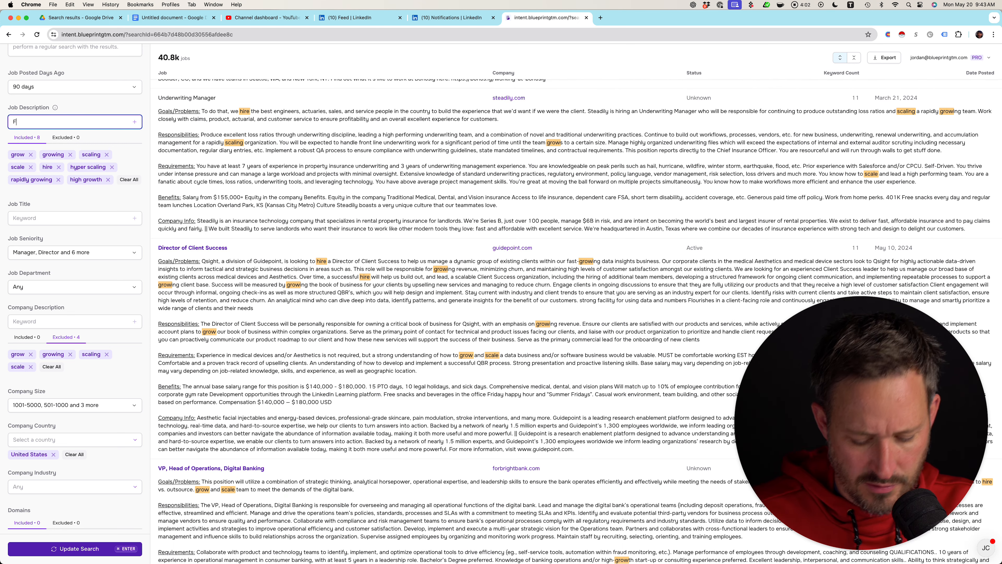
{"action": "type", "text": "ast"}
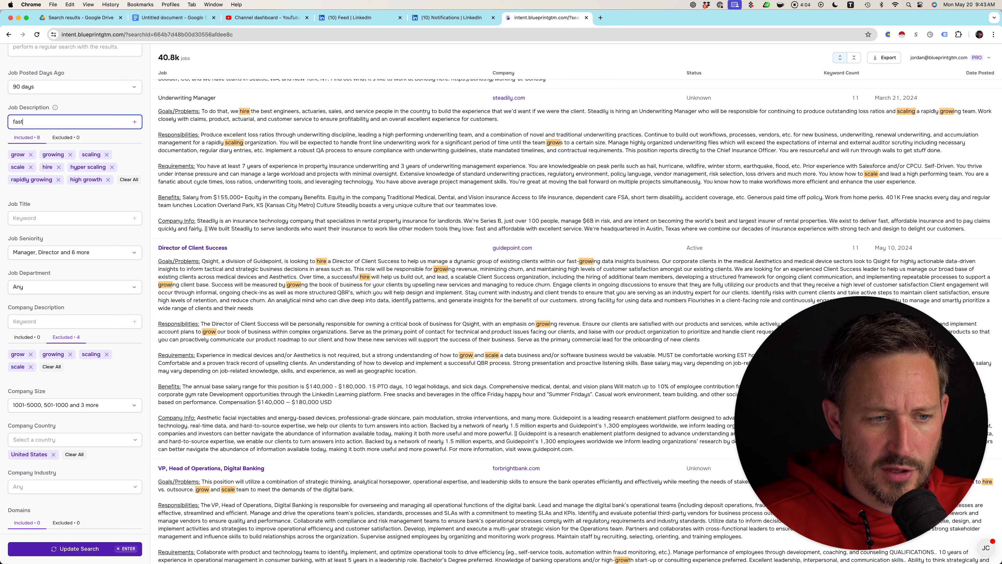
{"action": "type", "text": "-growing"}
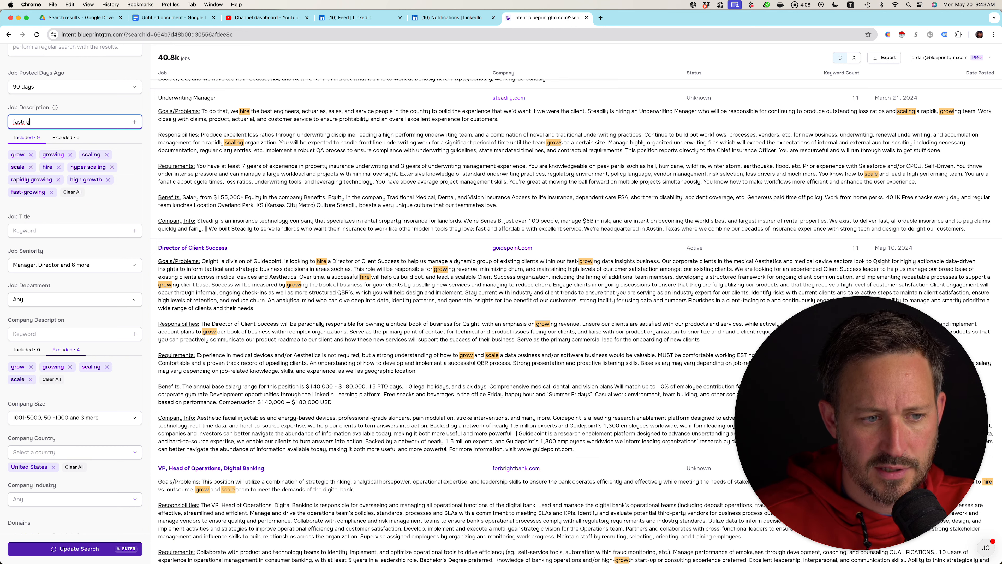
{"action": "key", "text": "Backspace"}
{"action": "type", "text": "rowing"}
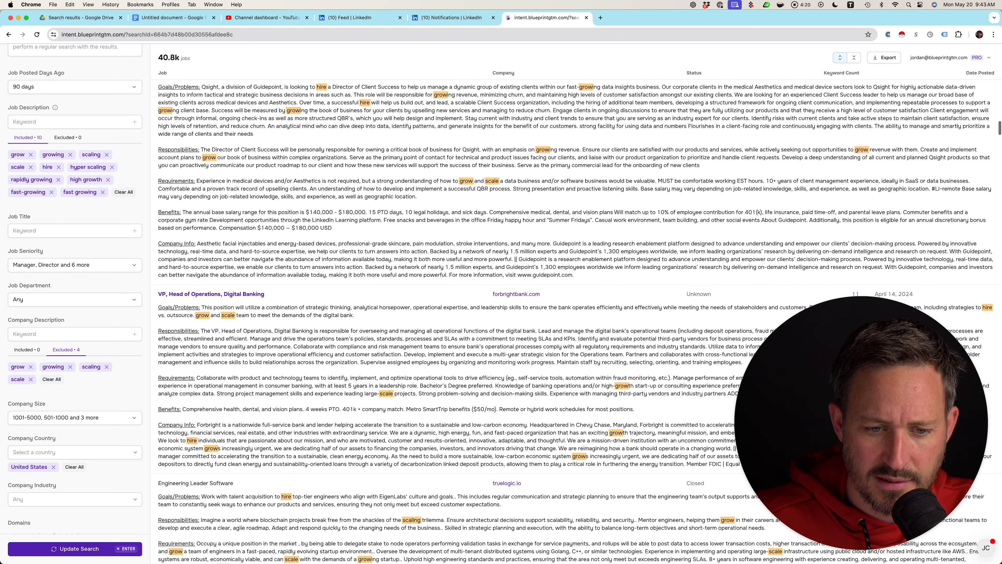
{"action": "scroll", "scroll_direction": "down", "scroll_amount": 3}
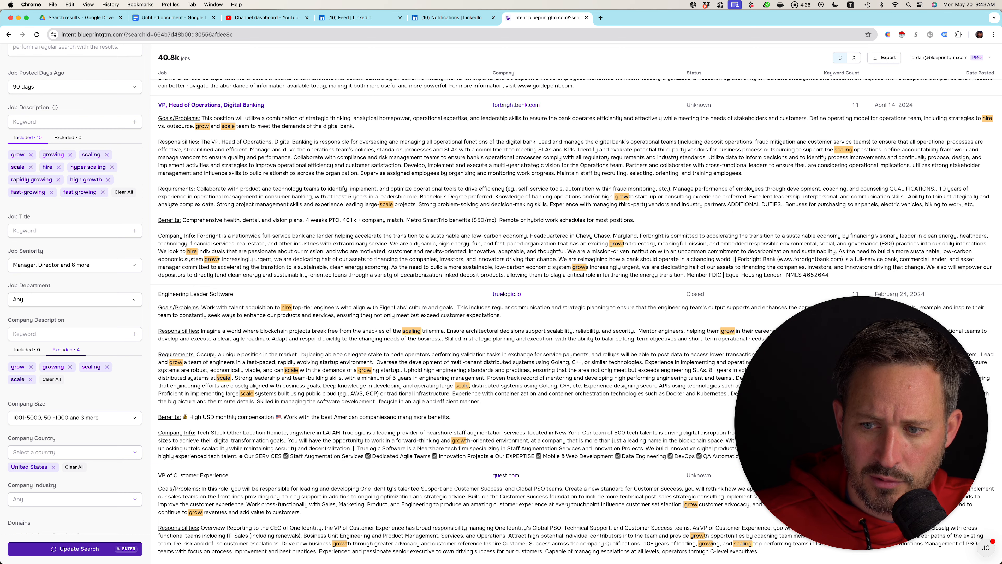
{"action": "scroll", "scroll_direction": "down", "scroll_amount": 3}
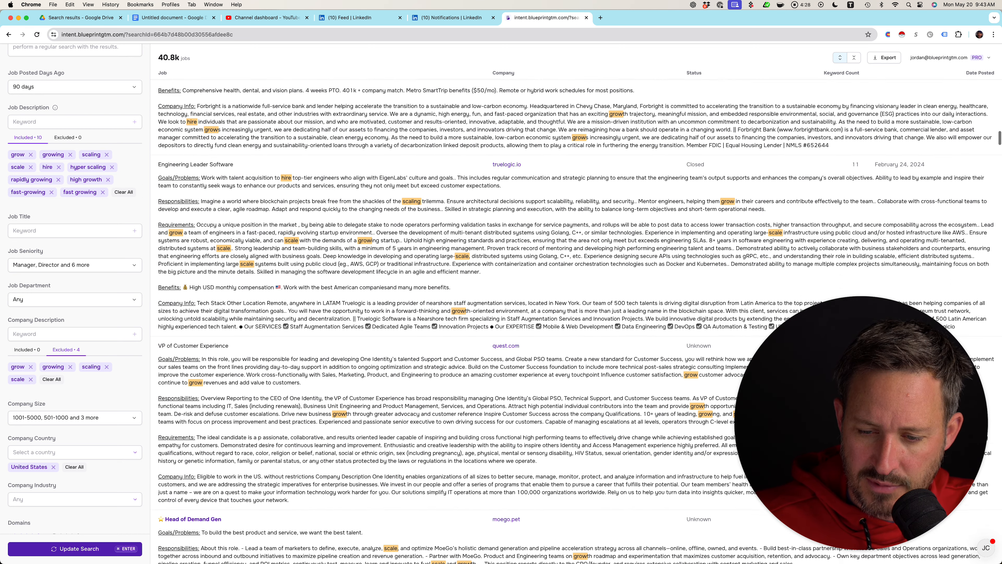
{"action": "scroll", "scroll_direction": "down", "scroll_amount": 3}
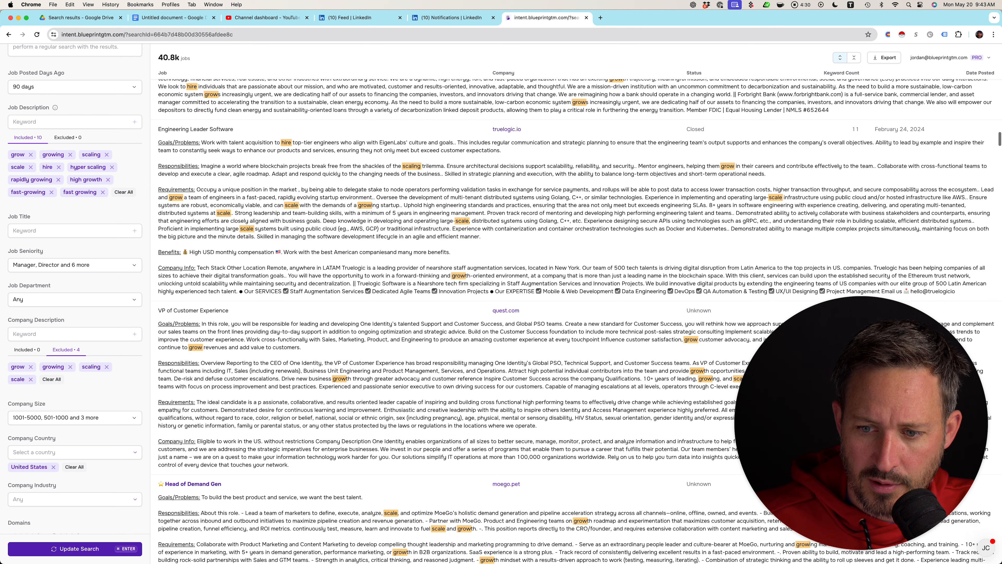
{"action": "scroll", "scroll_direction": "down", "scroll_amount": 3}
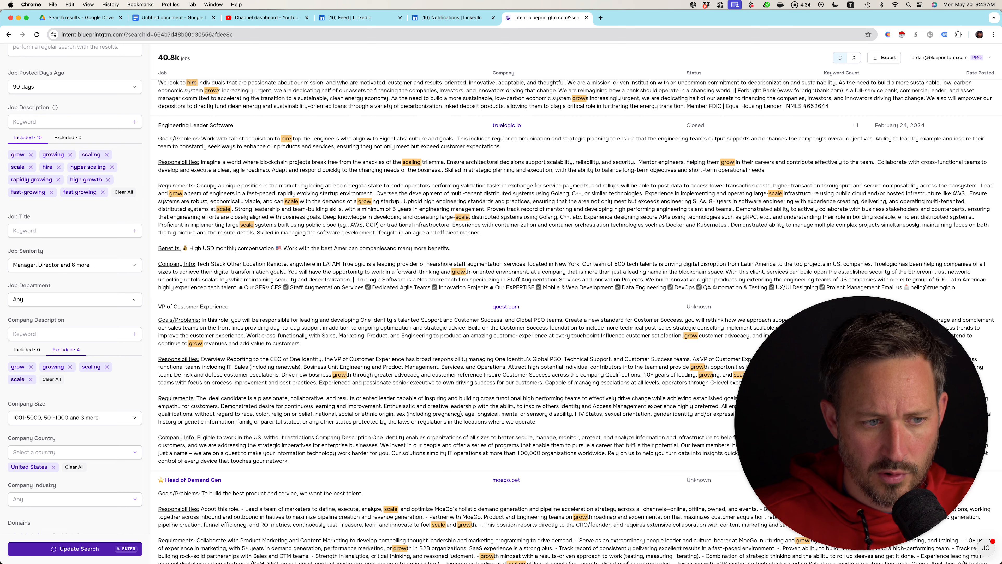
Add growing startup as the eleventh included keyword and review the refreshed 32.3k results
{"action": "type", "text": "g"}
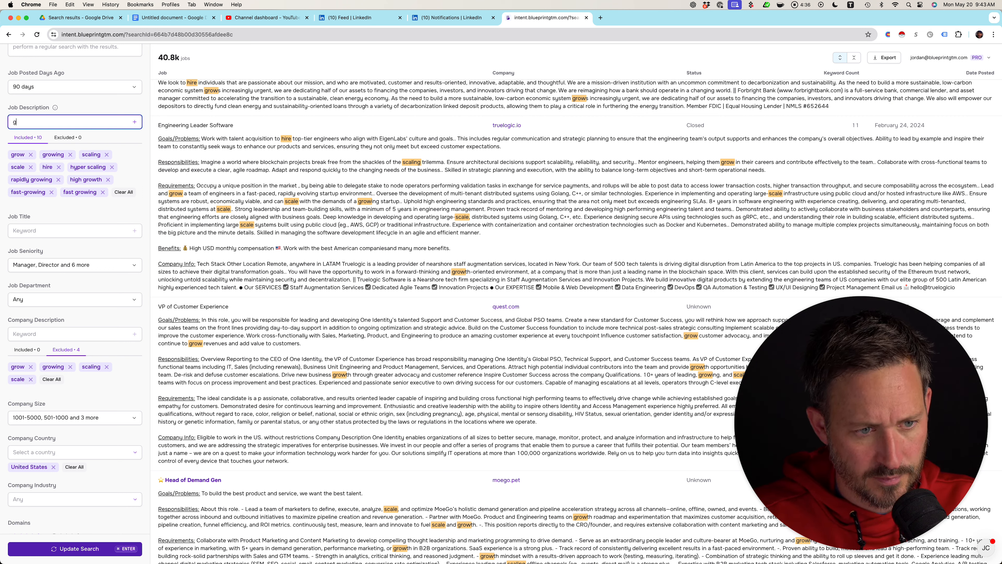
{"action": "type", "text": "rowing star"}
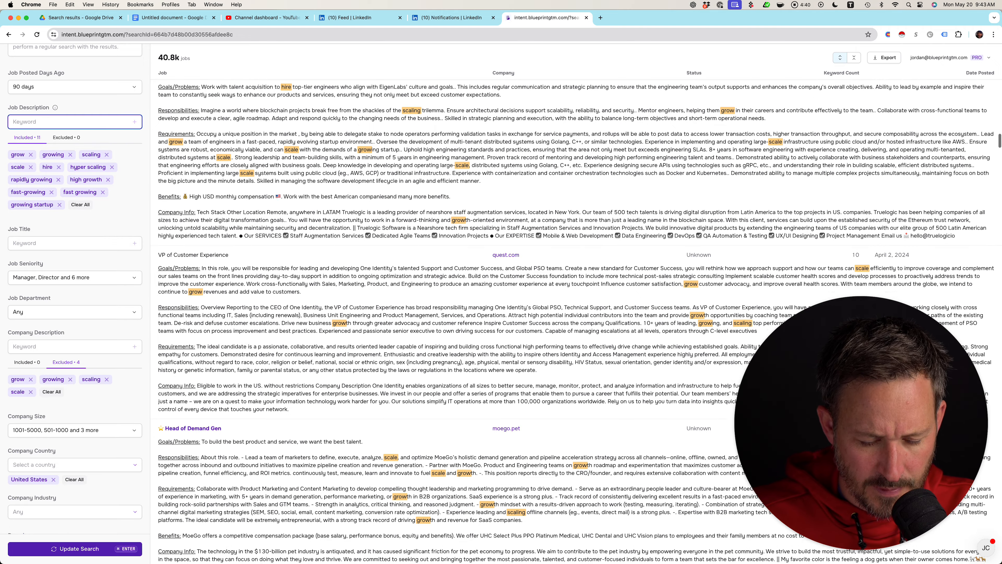
{"action": "scroll", "scroll_direction": "down", "scroll_amount": 3}
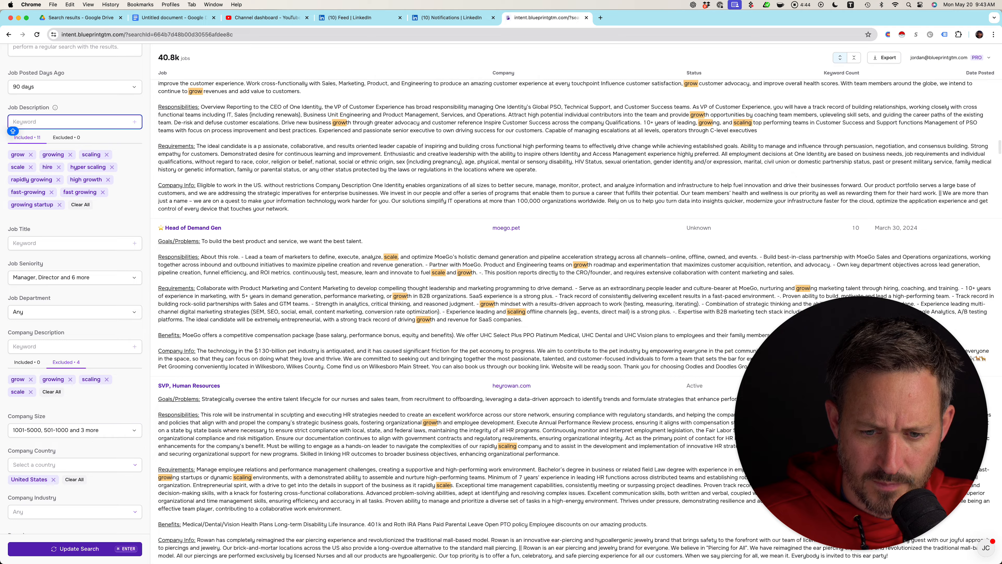
{"action": "scroll", "scroll_direction": "down", "scroll_amount": 3}
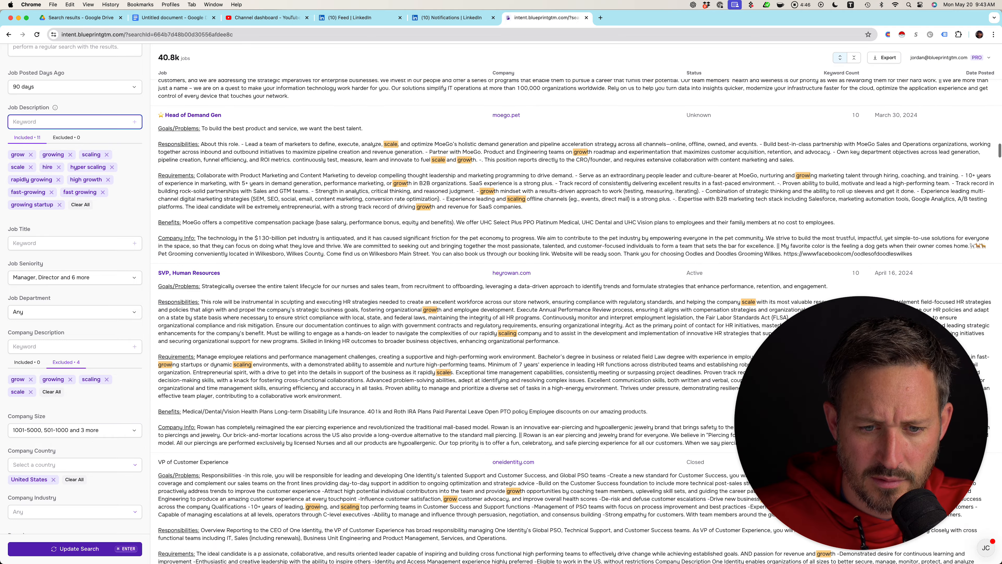
{"action": "scroll", "scroll_direction": "down", "scroll_amount": 3}
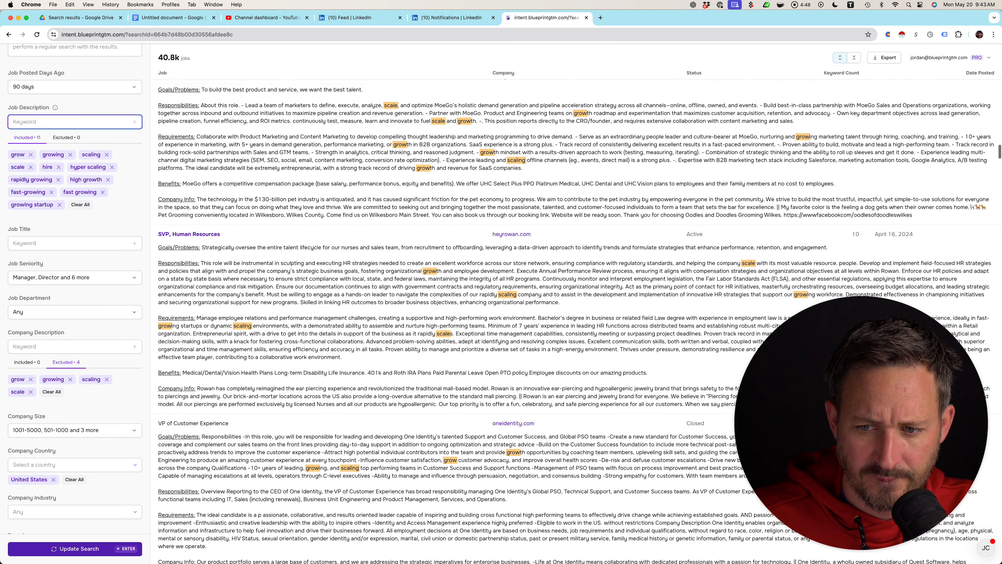
{"action": "scroll", "scroll_direction": "down", "scroll_amount": 3}
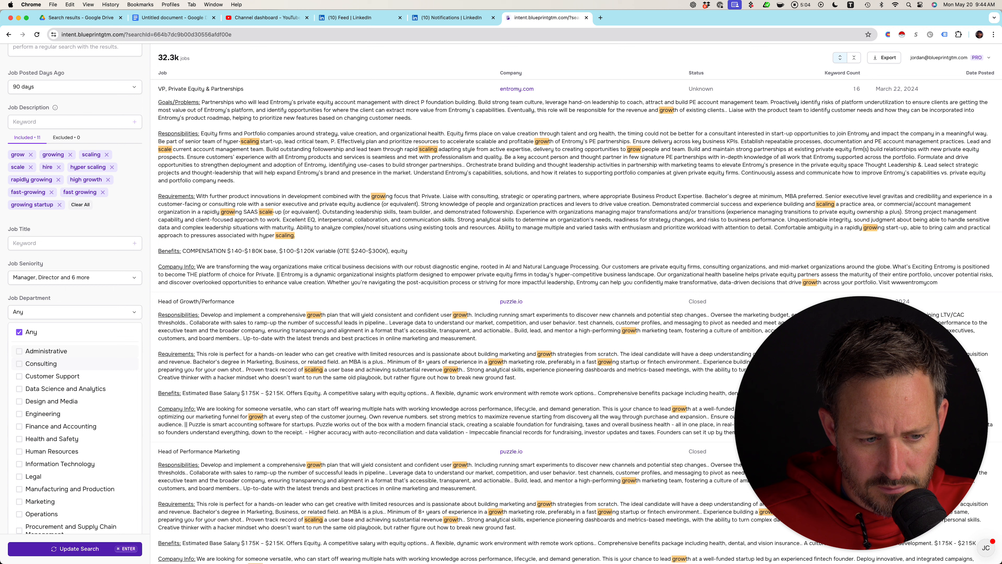
Filter Job Department to Customer Support, narrowing results to about 1.6k jobs
{"action": "left_click", "coordinate": [19, 369]}
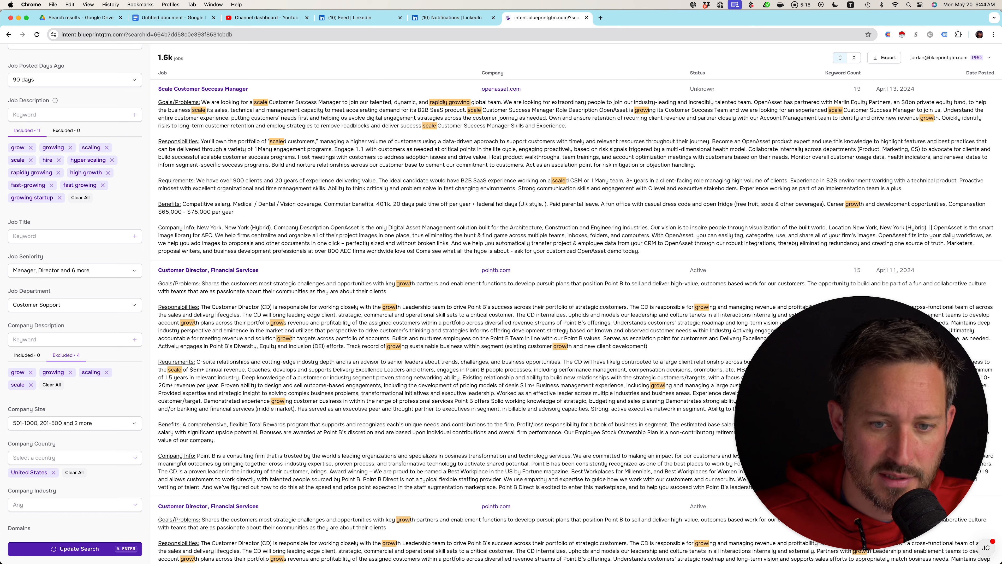
Replace Customer Support with Marketing as the Job Department, returning about 2.1k jobs
{"action": "left_click", "coordinate": [74, 304]}
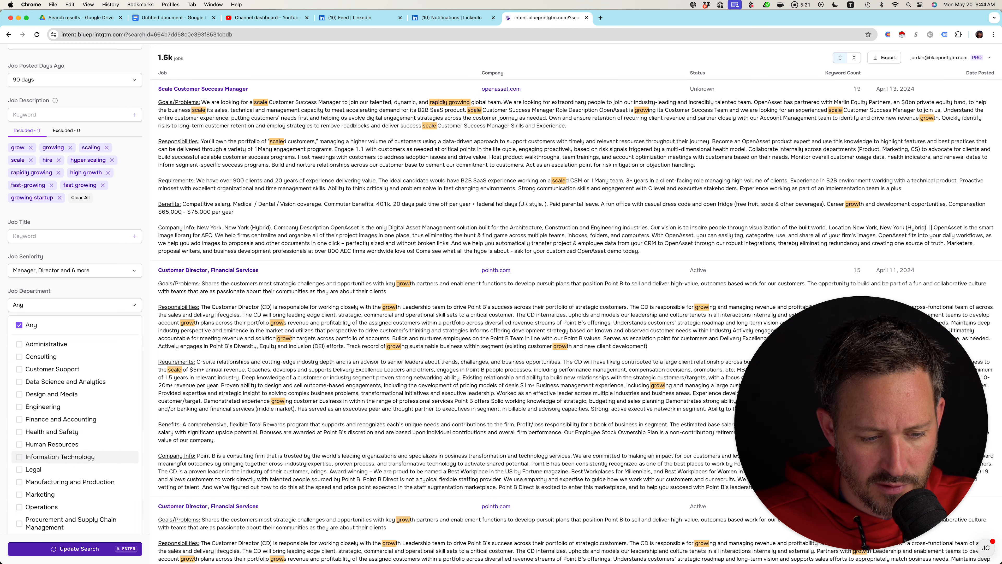
{"action": "left_click", "coordinate": [20, 494]}
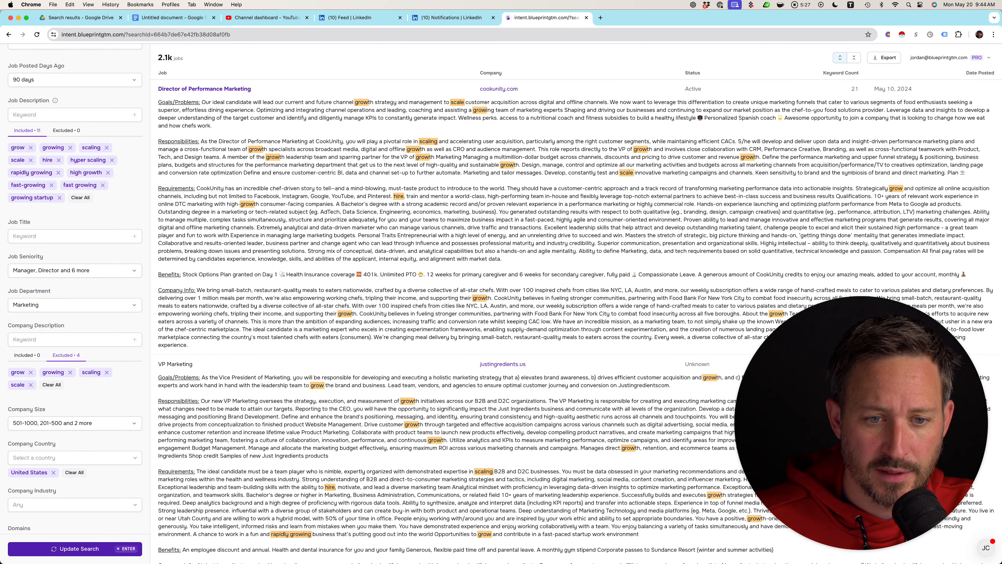
{"action": "scroll", "scroll_direction": "down", "scroll_amount": 3}
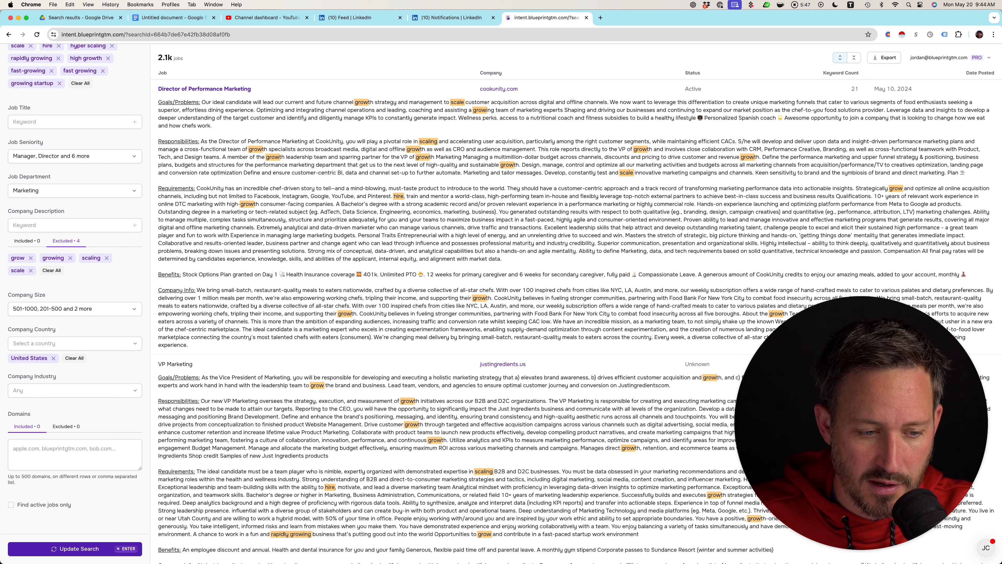
Replace Marketing with Sales as the Job Department and refresh to about 5.3k jobs
{"action": "left_click", "coordinate": [74, 190]}
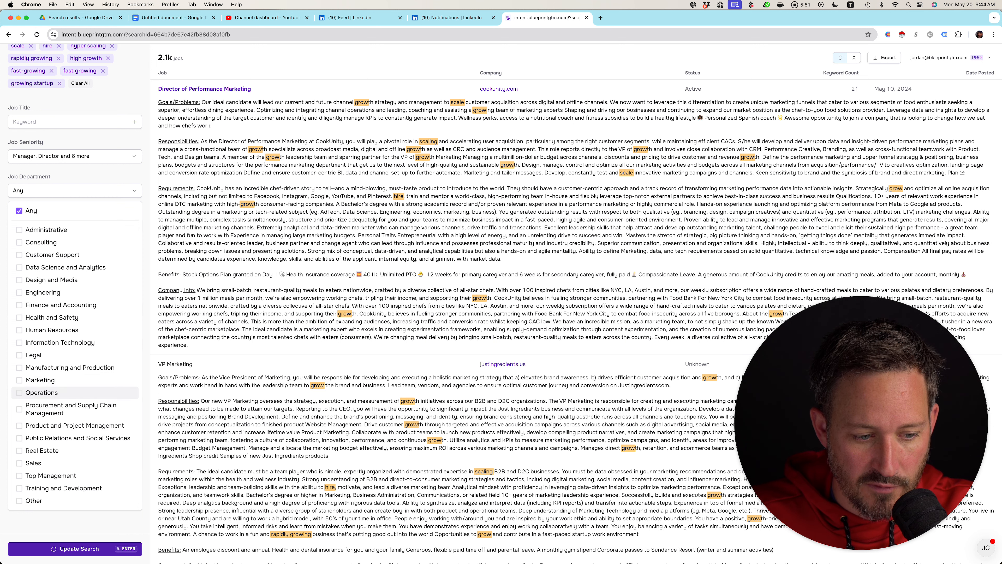
{"action": "left_click", "coordinate": [20, 463]}
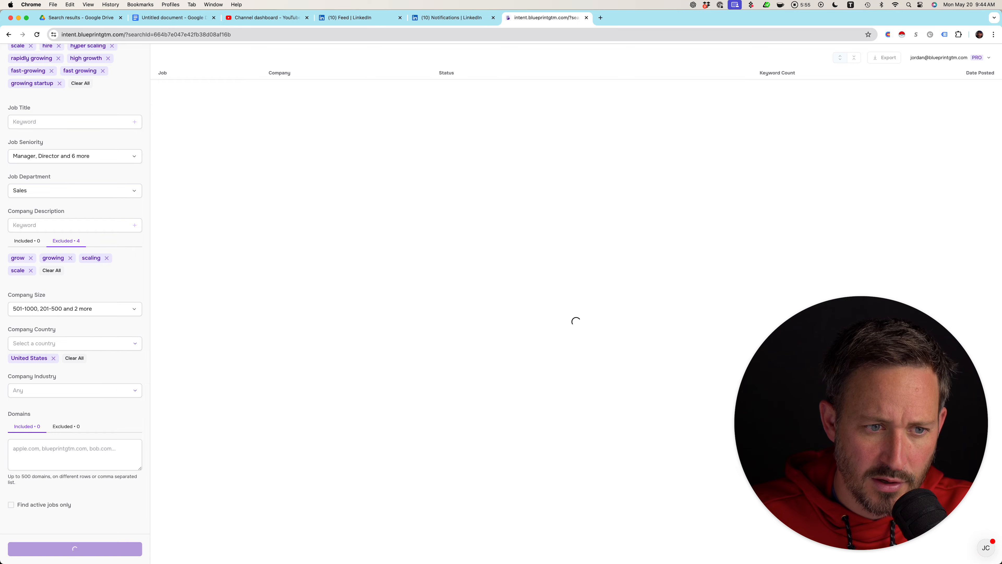
{"action": "left_click", "coordinate": [74, 548]}
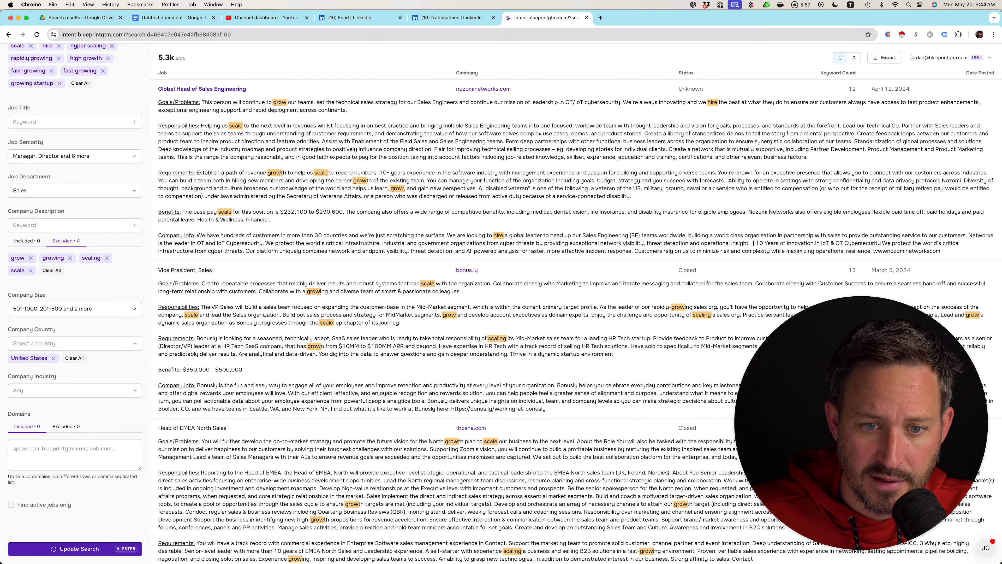